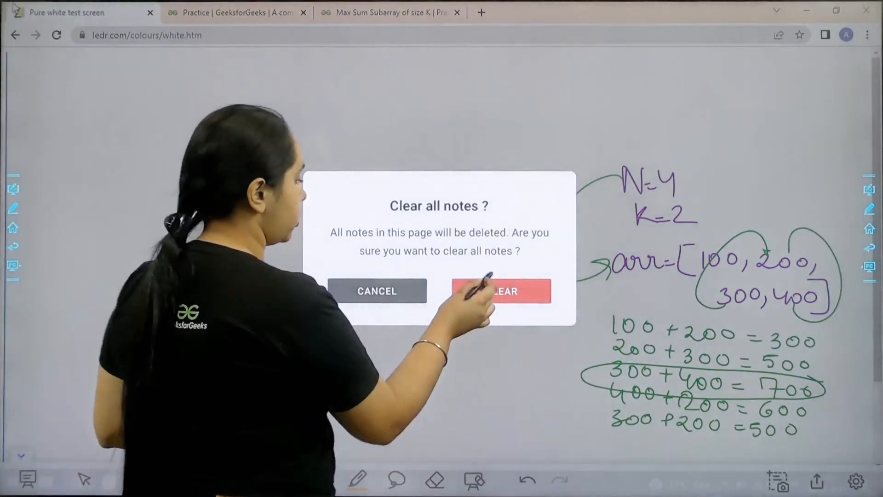
Confirm clearing all handwritten notes in the Clear all notes dialog
left_click(505, 291)
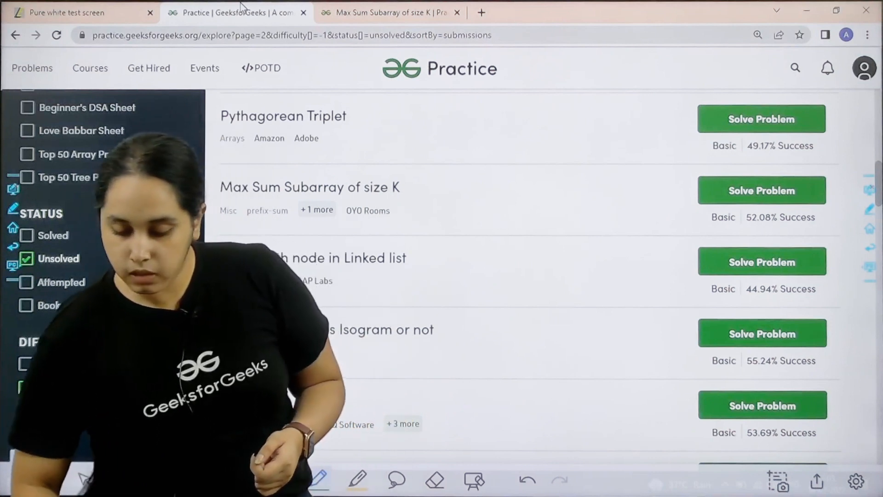
Open the Max Sum Subarray of size K problem with its empty Python3 template
left_click(762, 189)
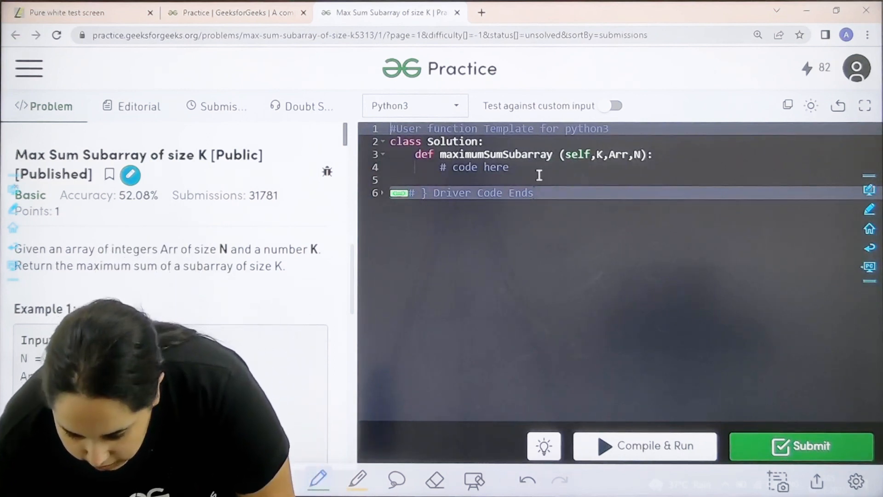
Initialise i=j=ms=curr_sum=0 and loop while j<n adding Arr[j] to curr_sum
left_click(526, 168)
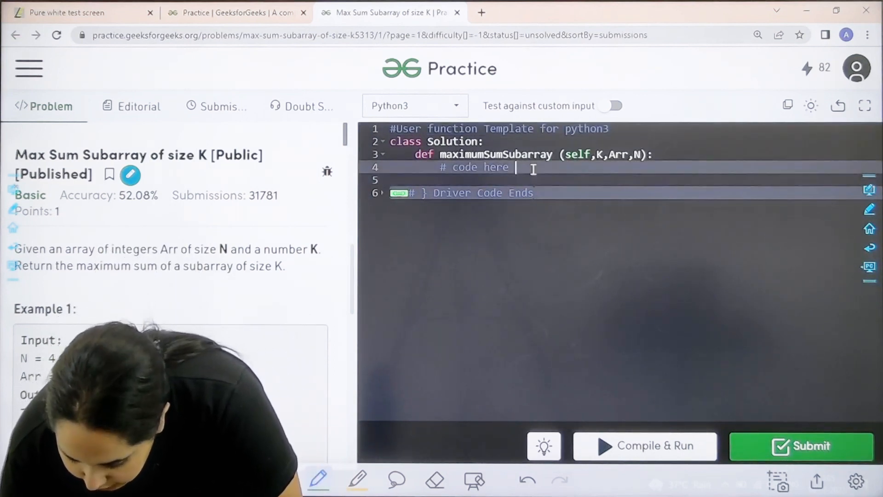
type("i=")
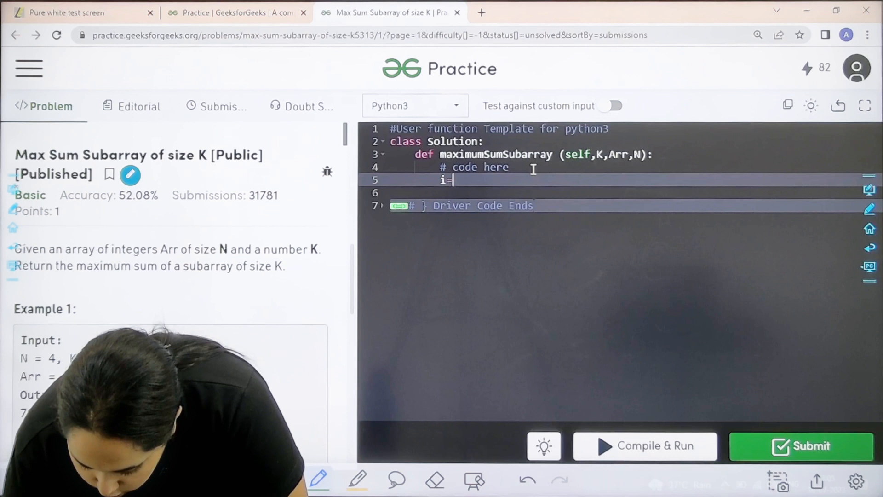
type("j")
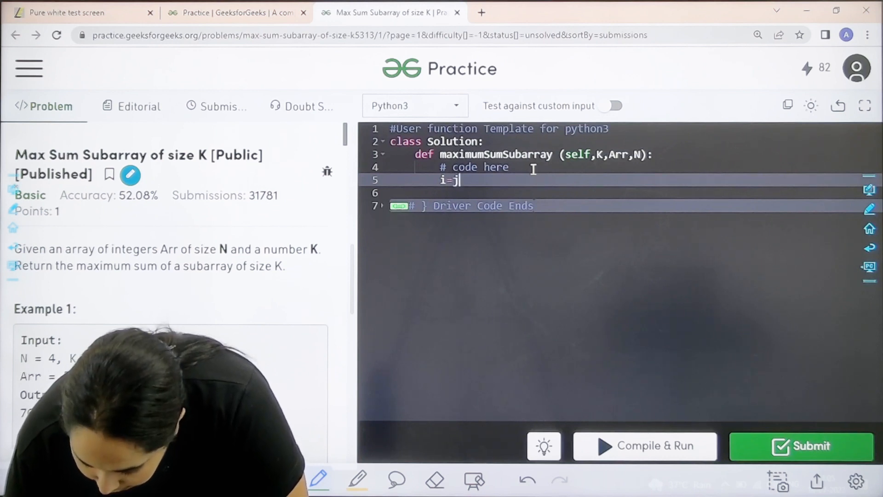
type("=ms=")
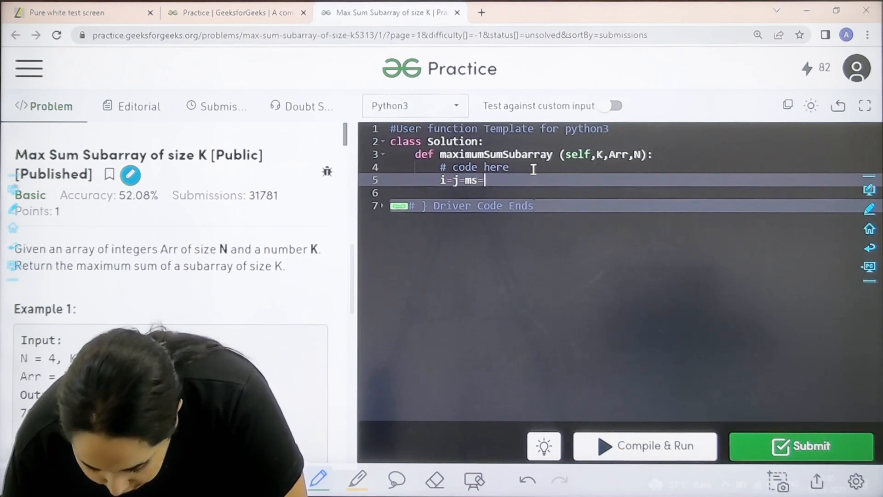
type("curr")
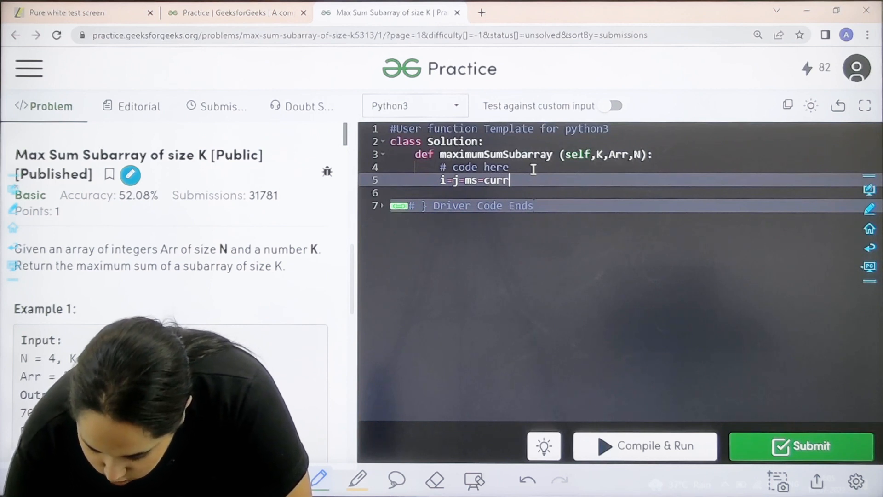
type("_sum=0")
left_click(631, 193)
type("while j")
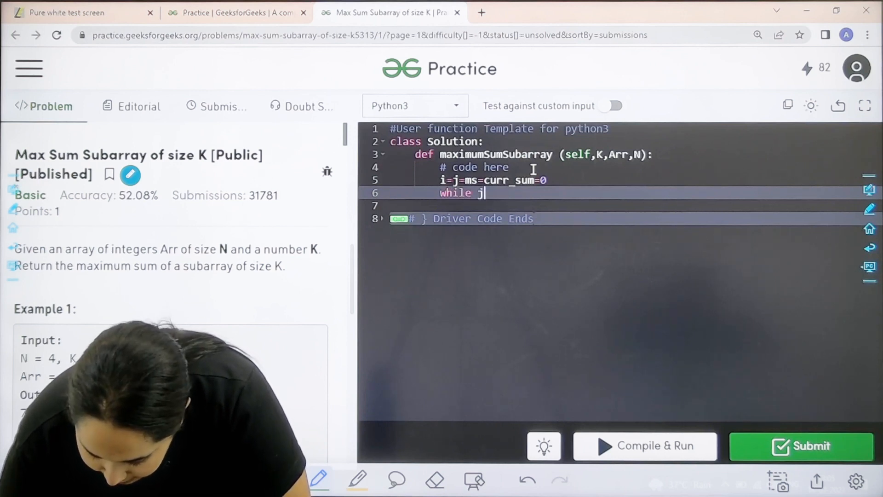
type("<n:")
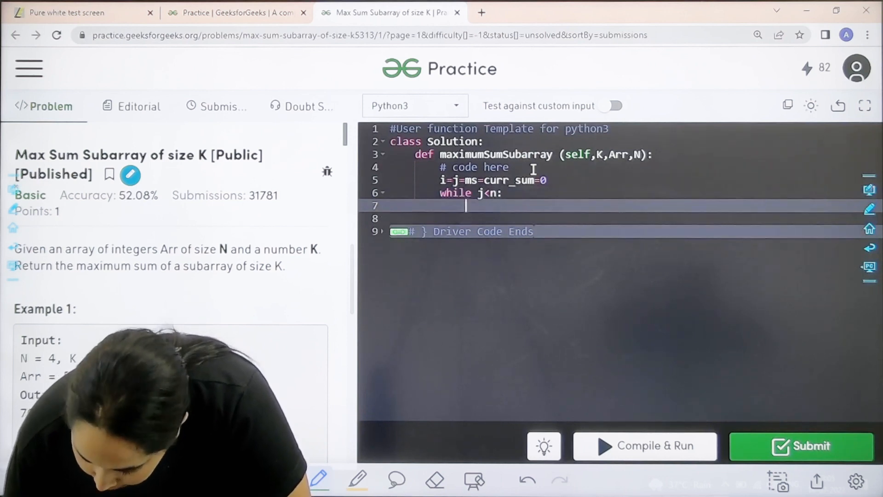
type("c")
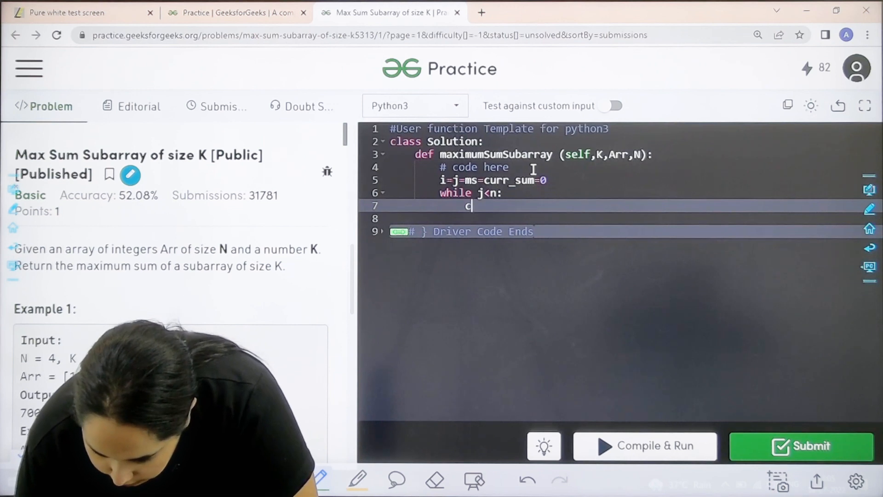
type("urr")
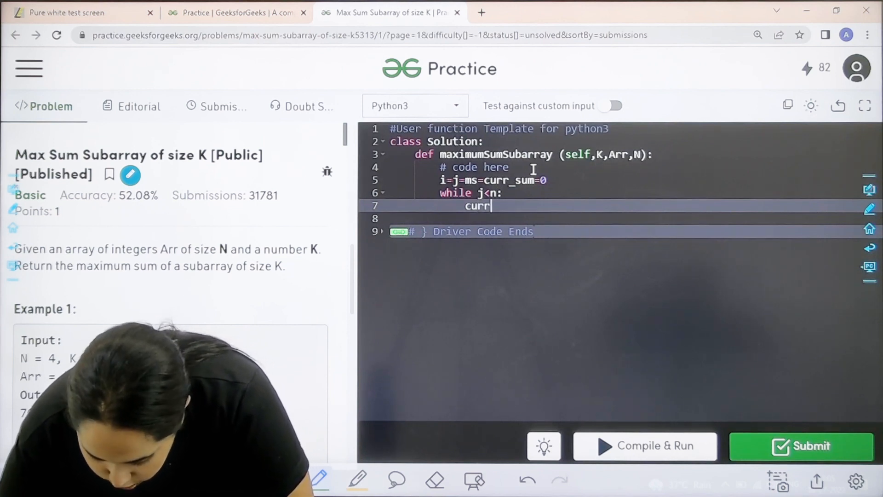
type("_sum+=")
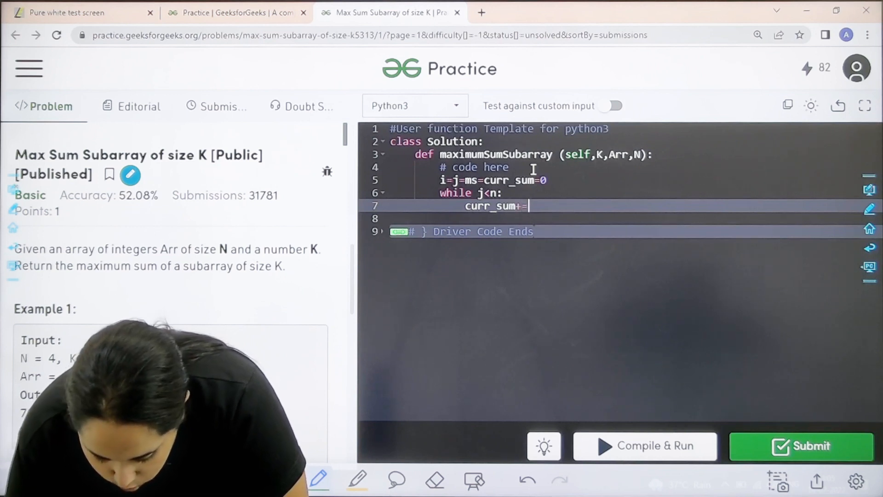
type("Arr[]")
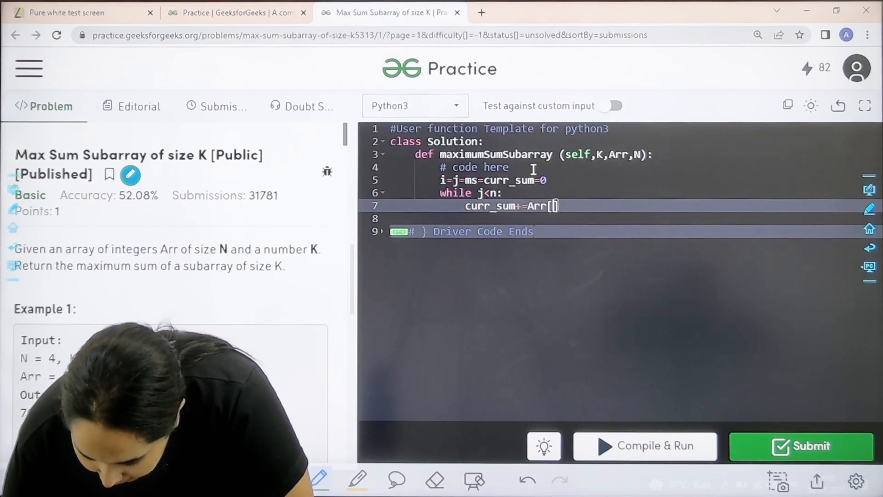
type("j]")
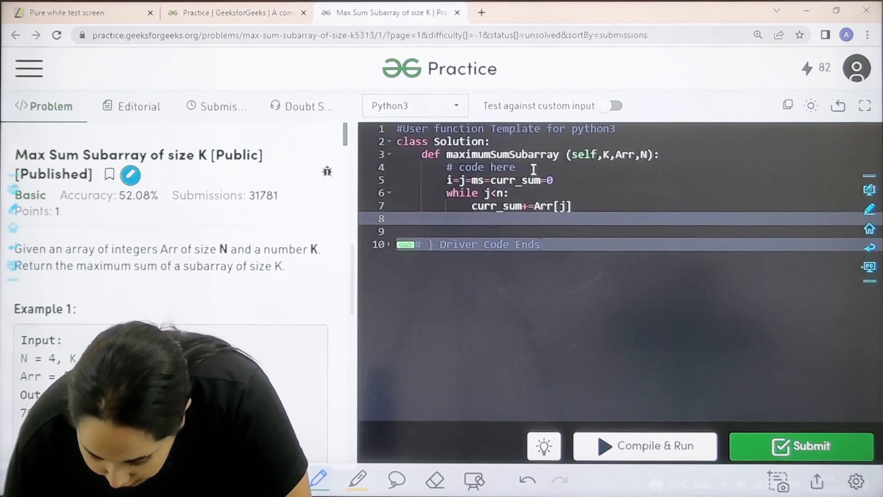
When window size j-i+1==k, update ms with max(ms,curr_sum)
type("if")
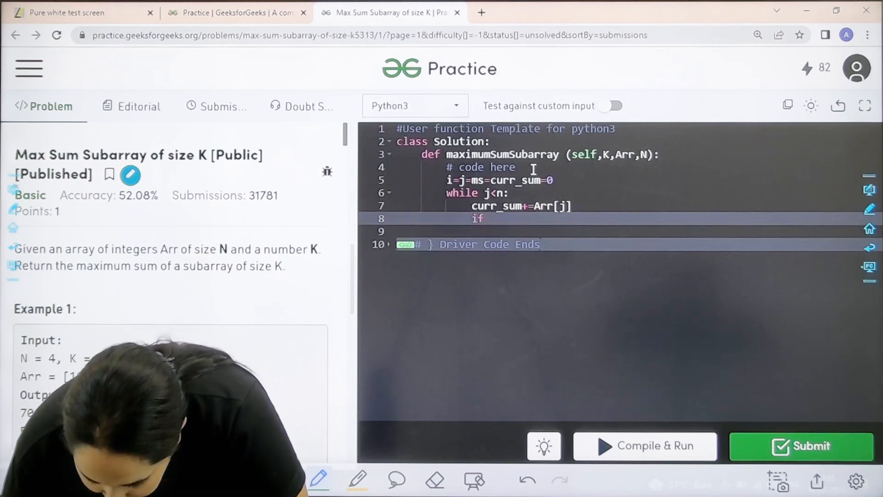
type("j-")
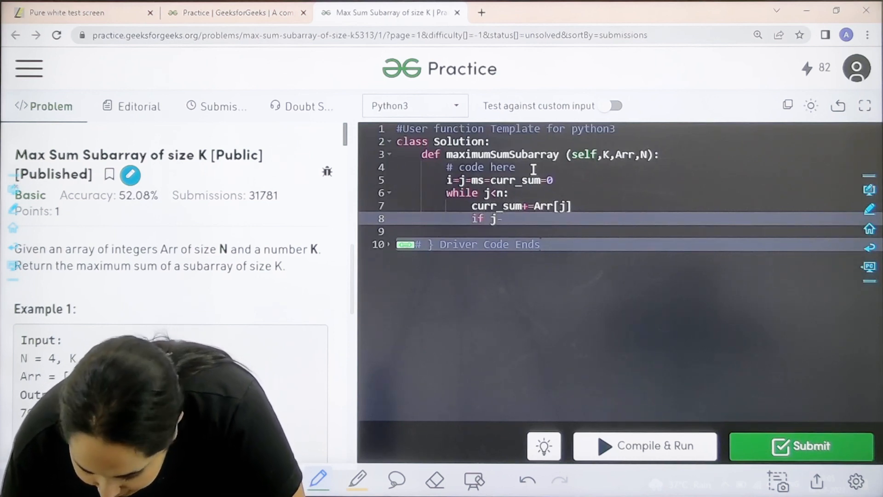
type("i+1")
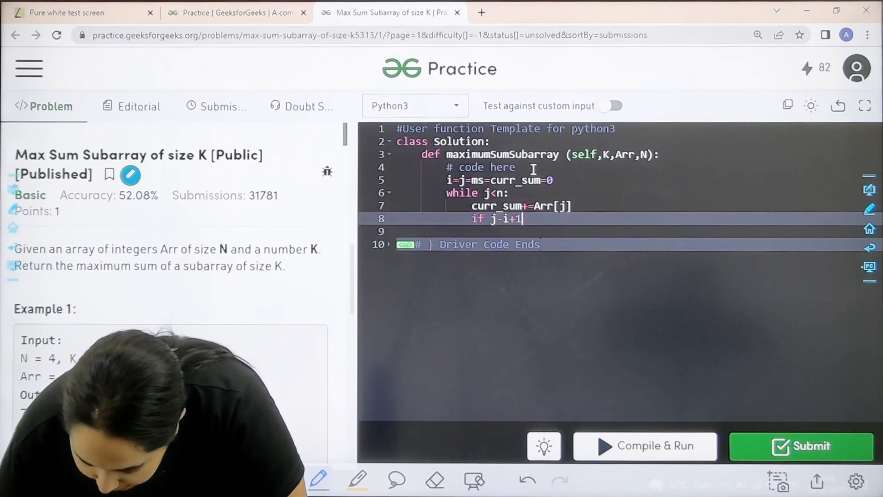
type("=")
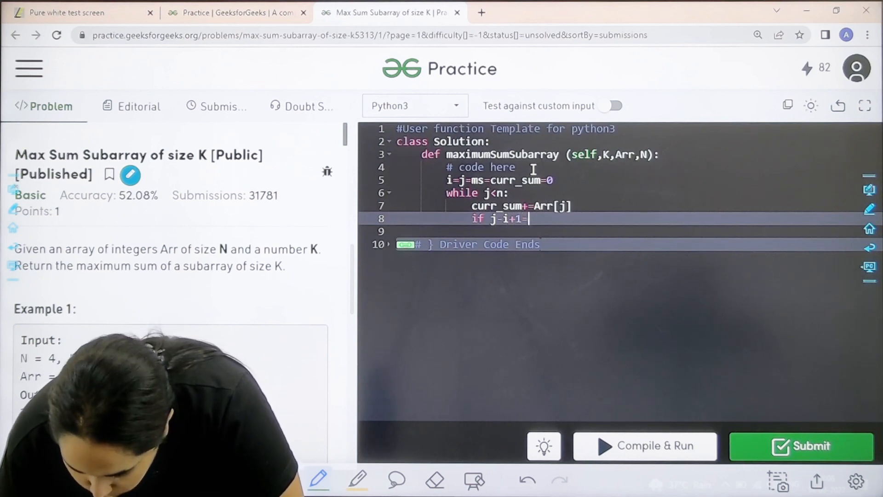
type("=k:")
type("ms=m")
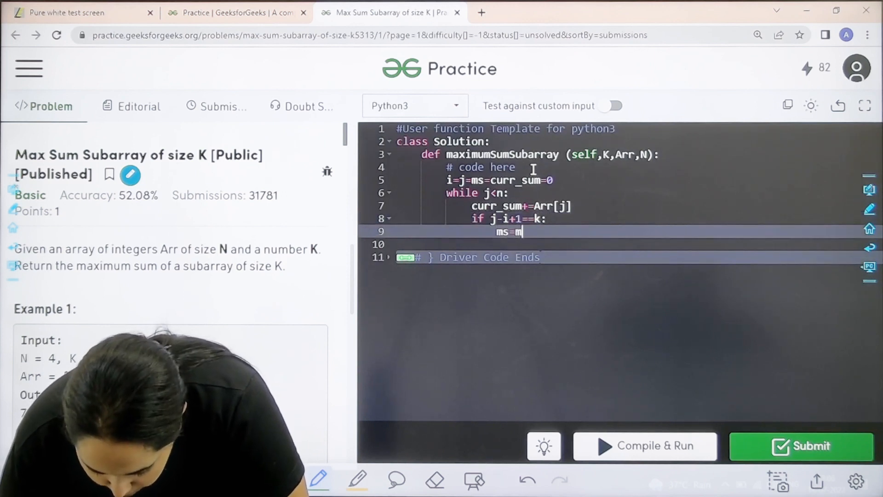
type("ax(")
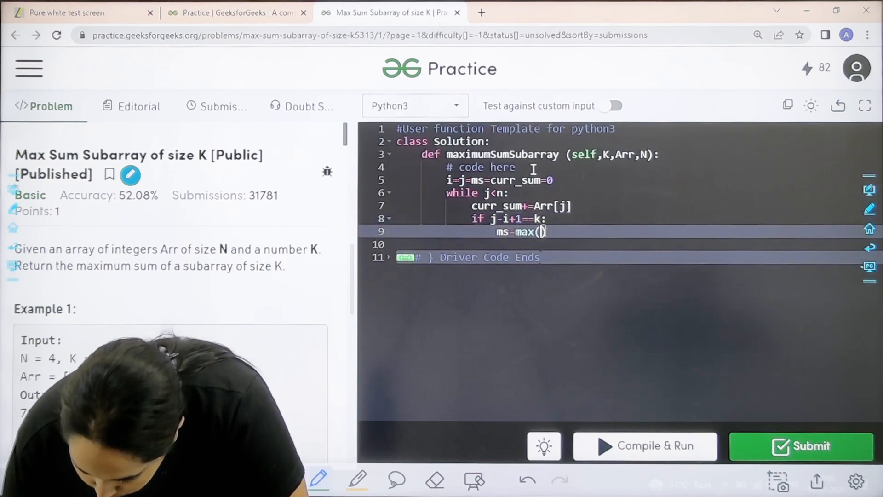
type("ms")
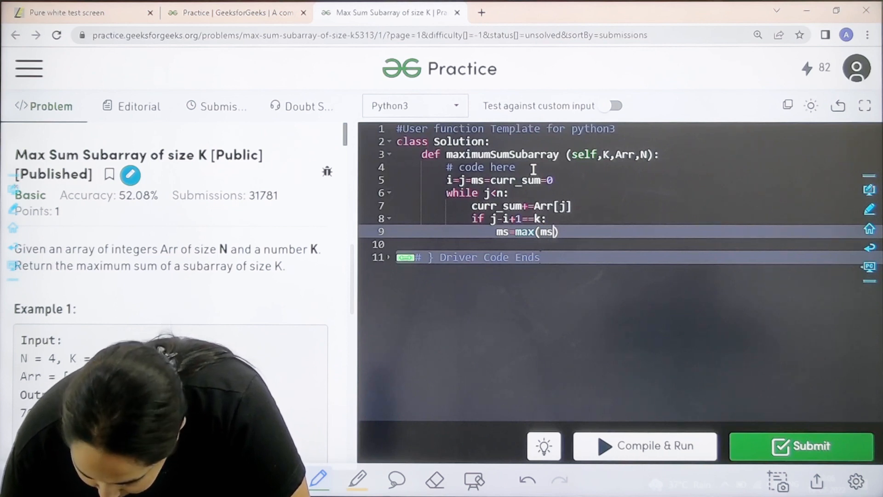
type(",curr_sum")
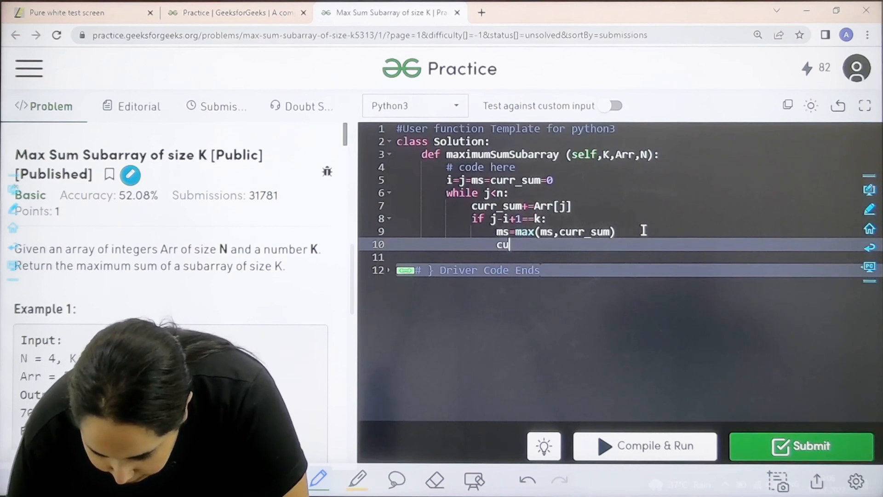
type("rr")
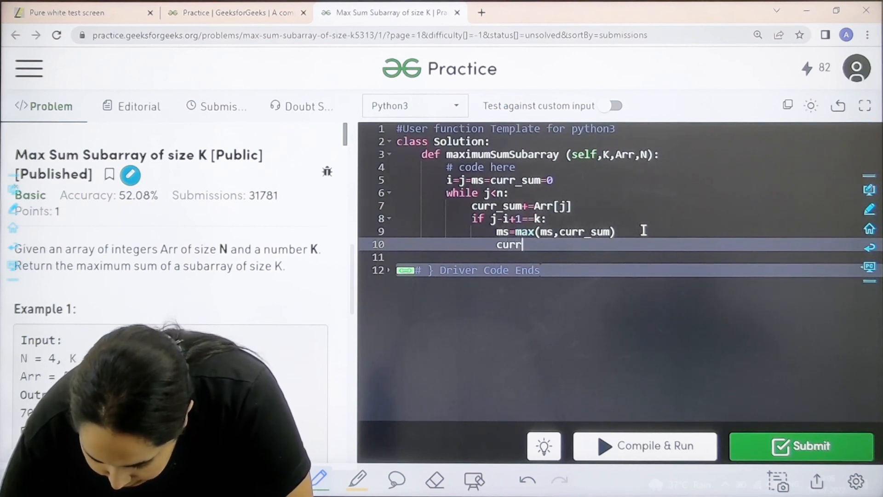
type("_sum=-")
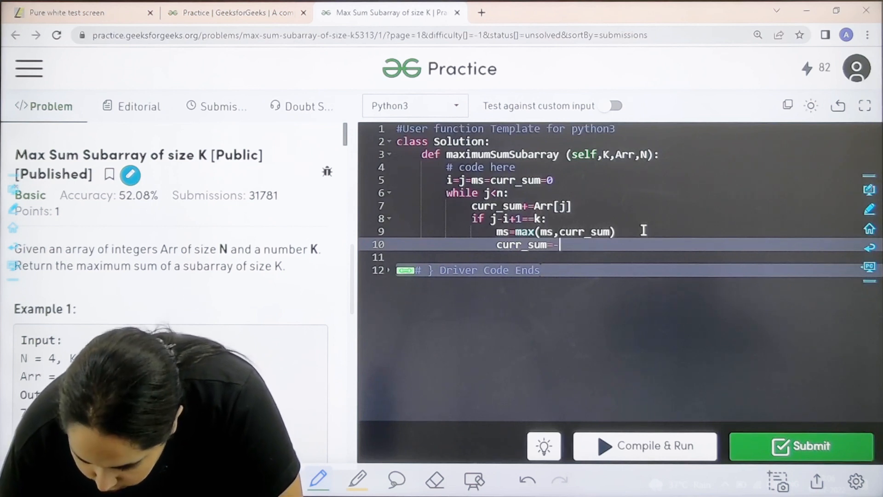
Subtract arr[i] from curr_sum, advance i and j, and return ms
key("Backspace")
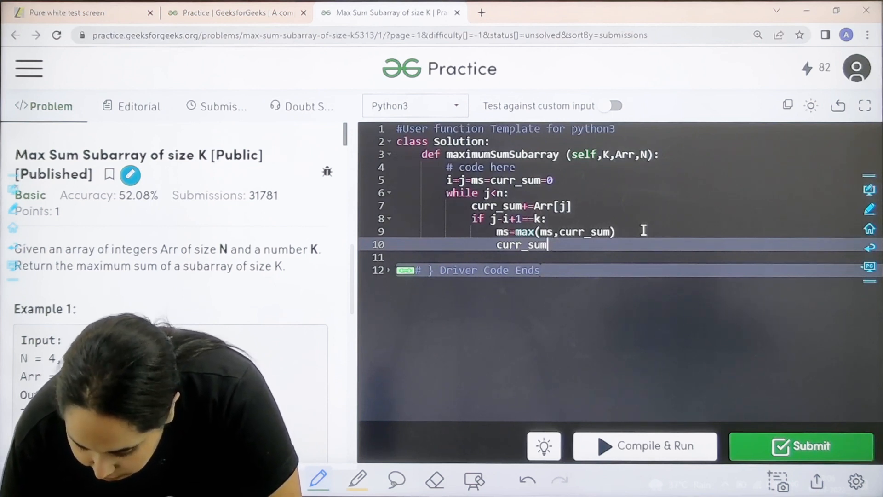
type("-=a")
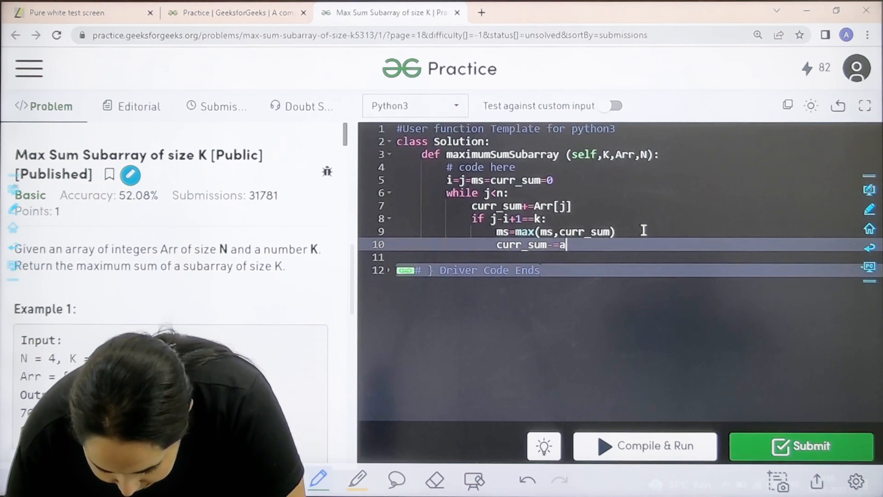
type("rr[i]")
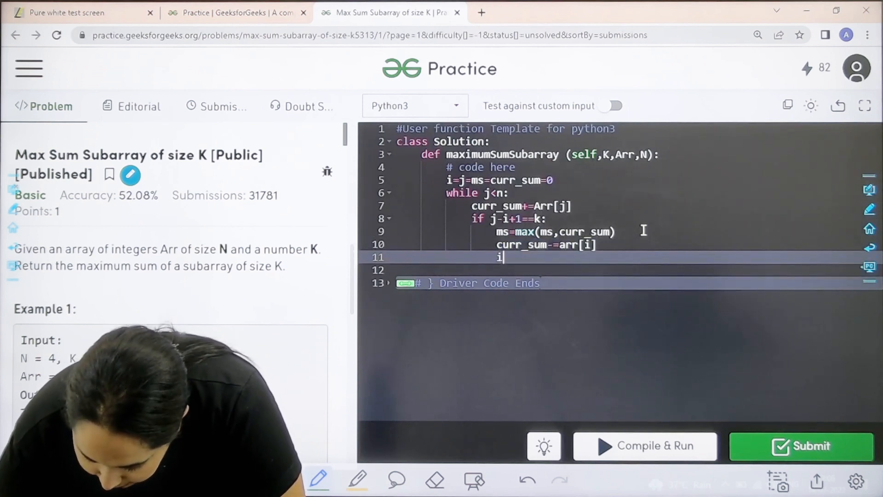
type("+=1")
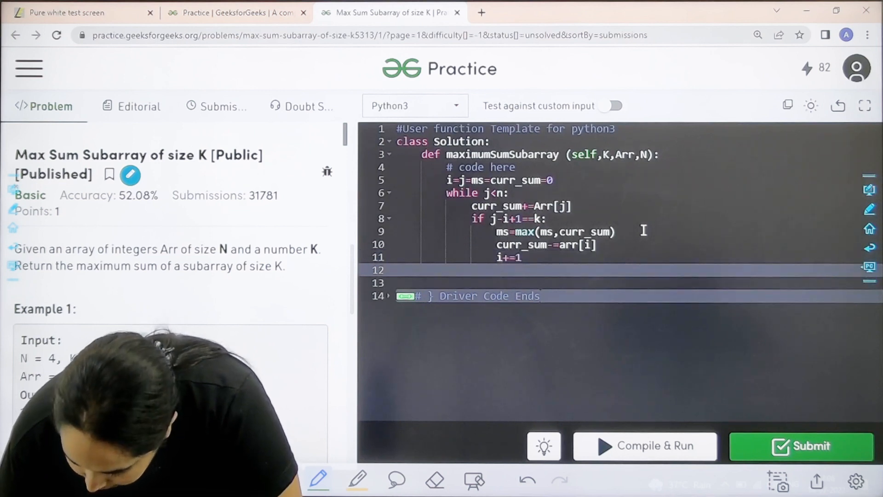
type("j")
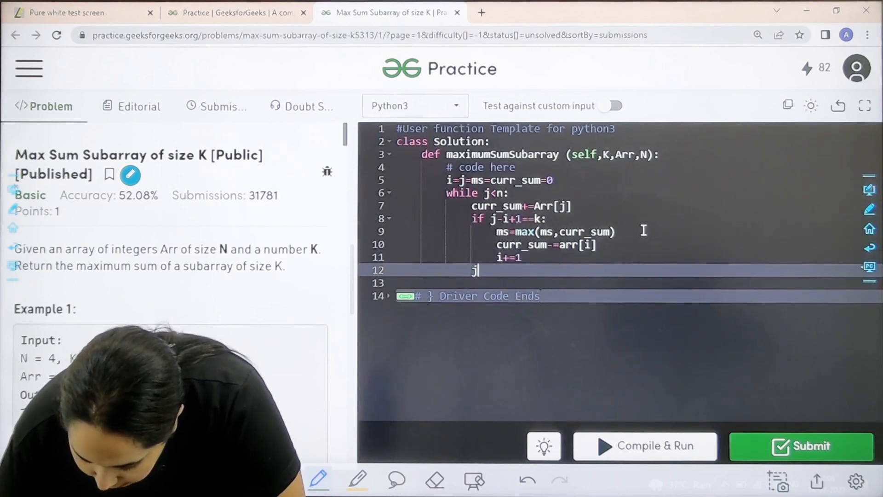
type("+=1")
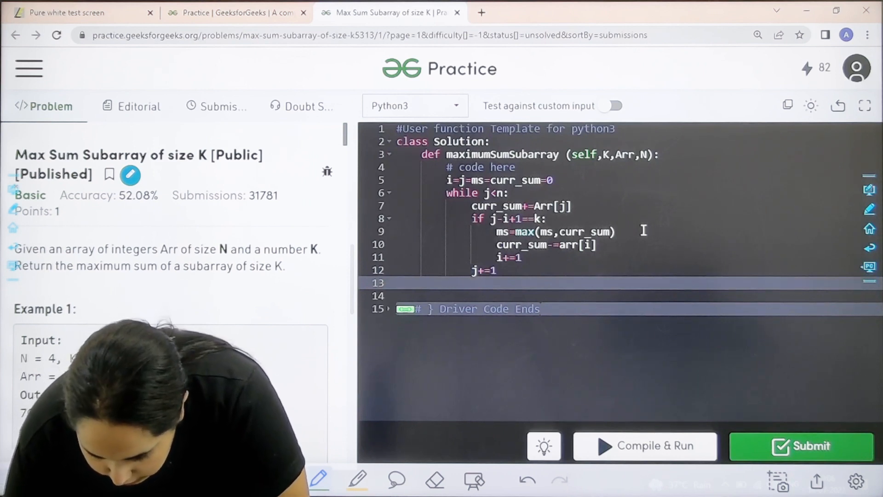
type("return ms")
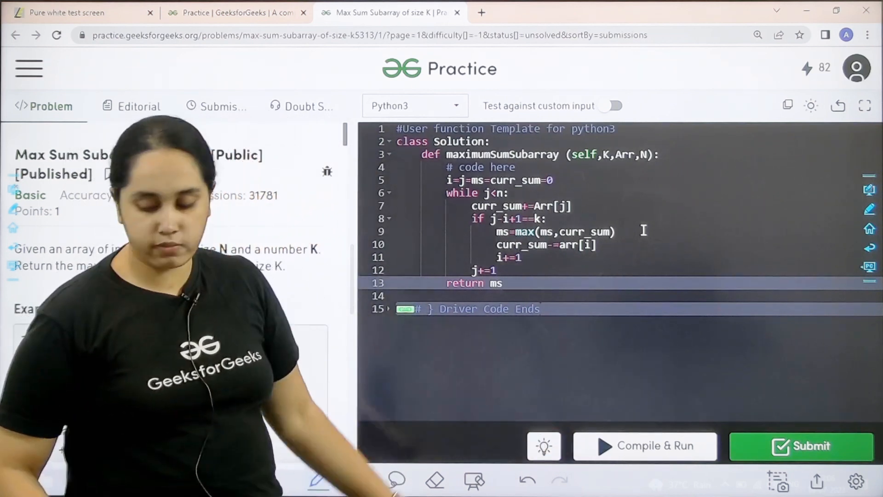
Compile & Run, then lowercase the parameters to k, arr, n after the traceback
left_click(645, 445)
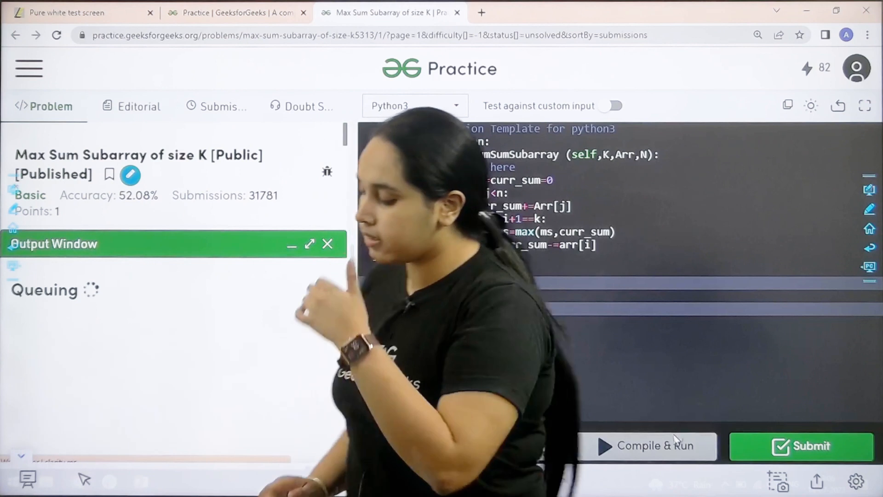
left_click(649, 446)
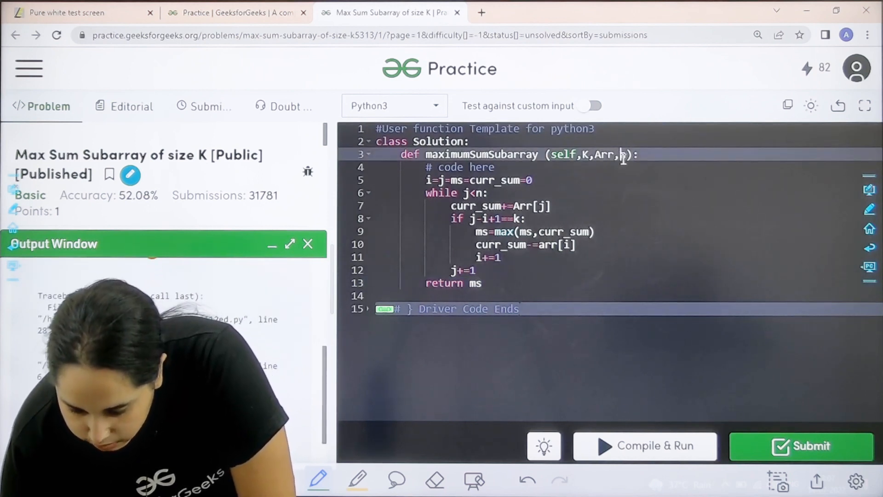
type("k")
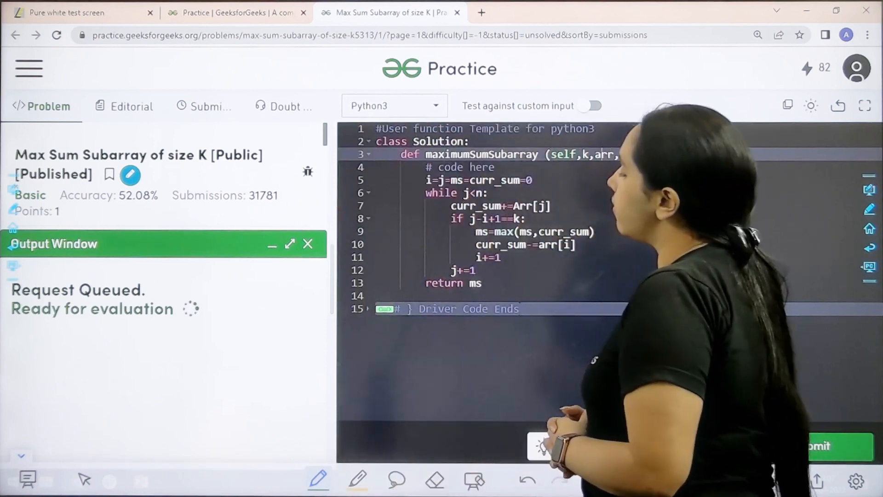
Submit the solution and get Problem Solved Successfully with 62/62 test cases
left_click(630, 446)
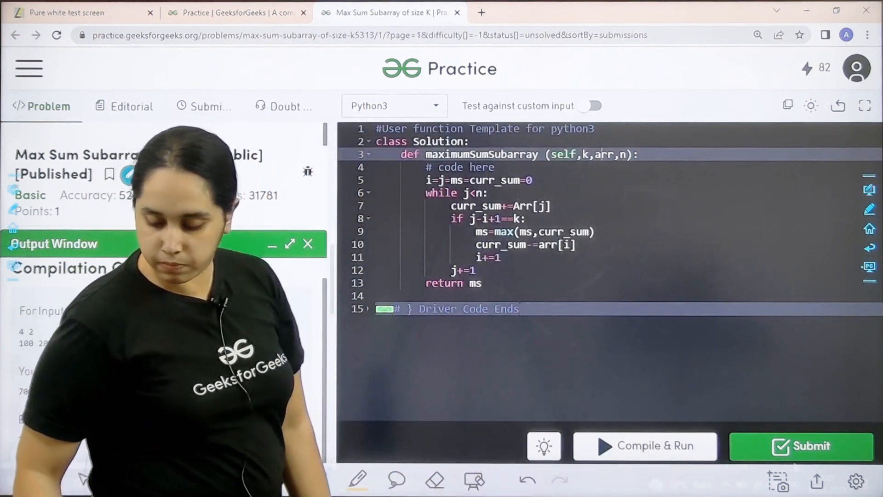
left_click(799, 445)
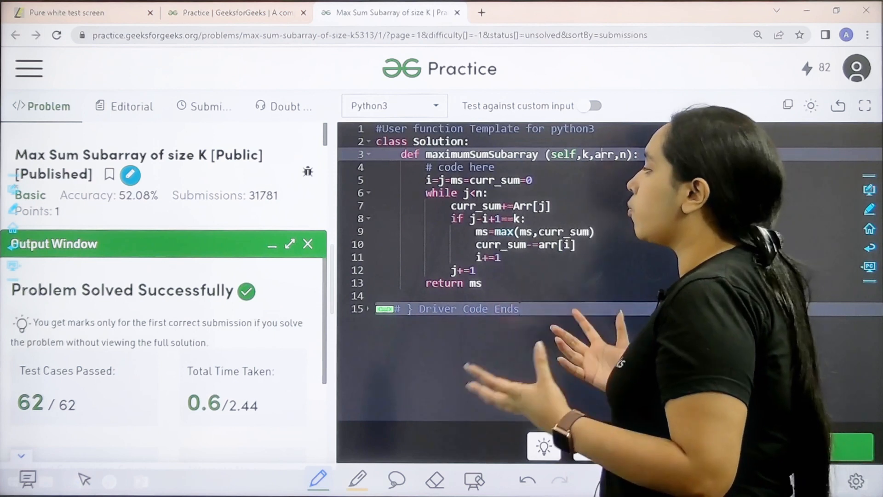